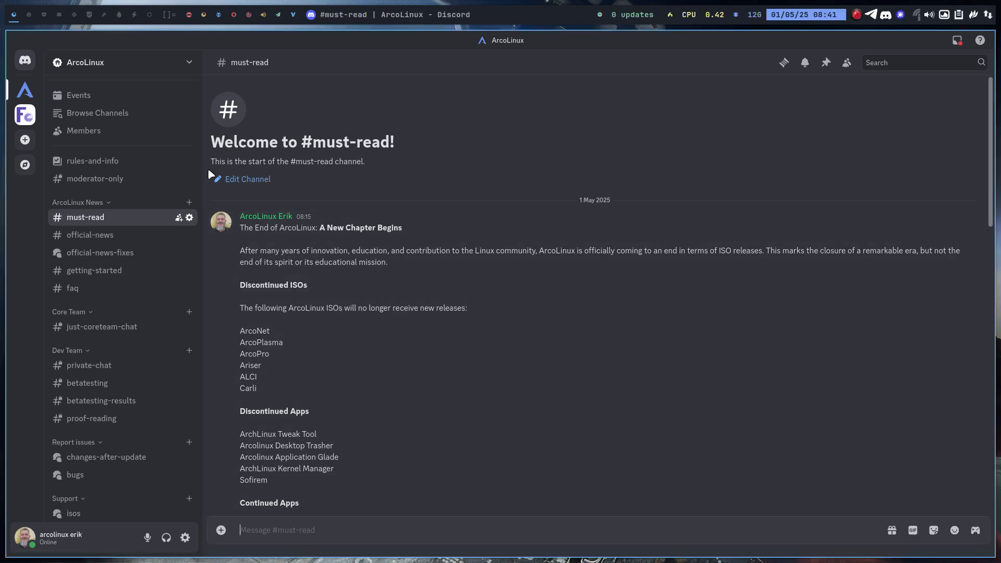
mouse_move(81, 61)
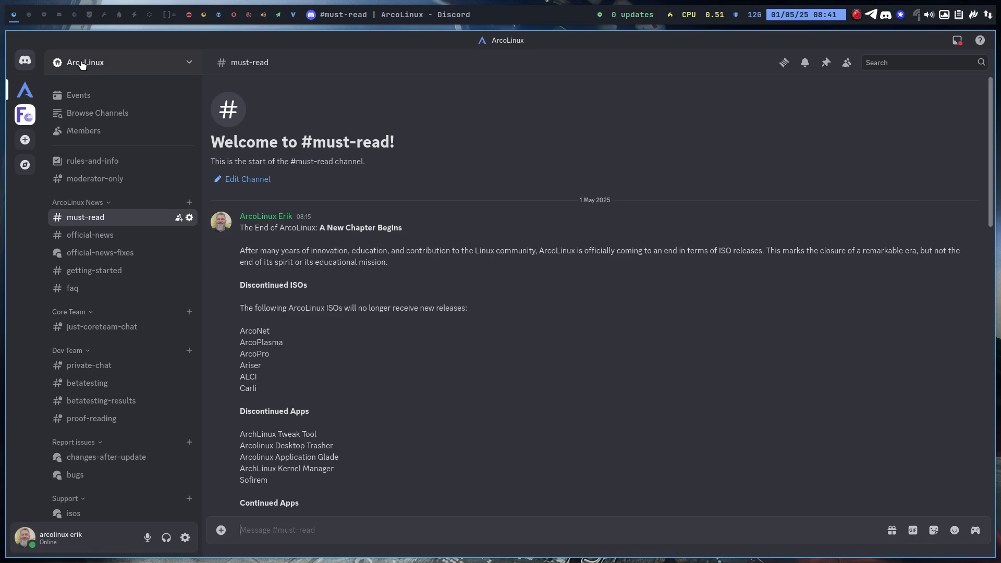
mouse_move(284, 238)
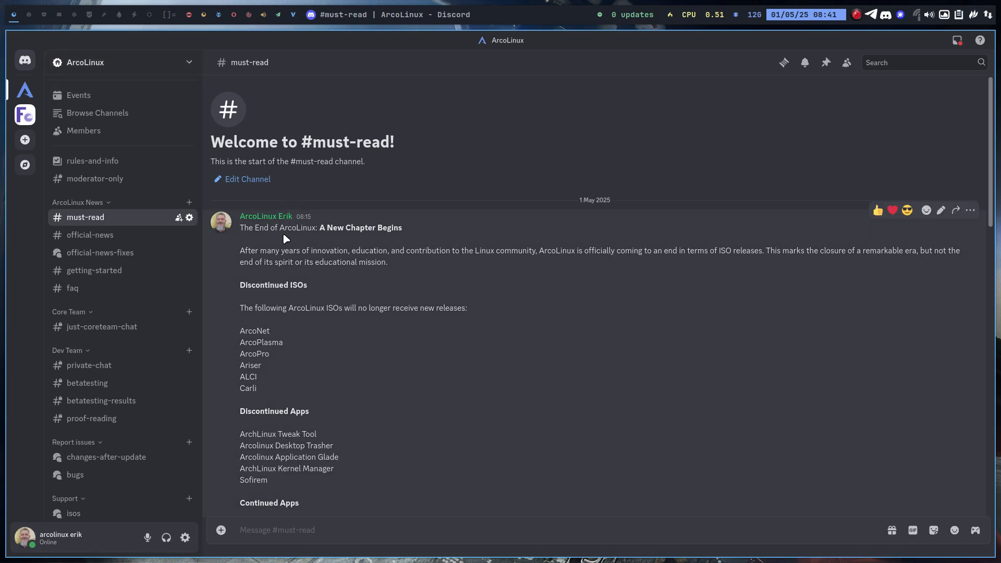
mouse_move(309, 232)
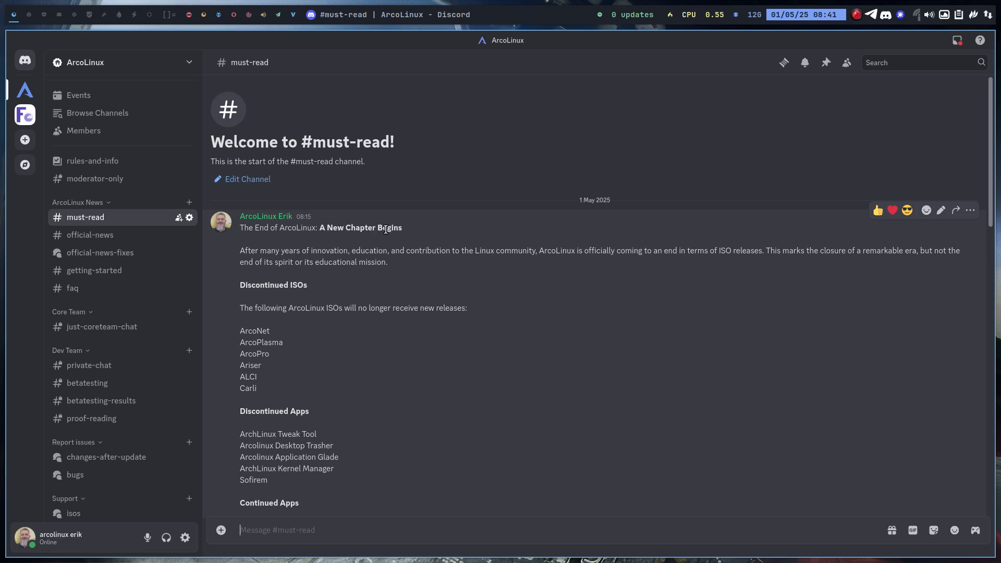
mouse_move(403, 235)
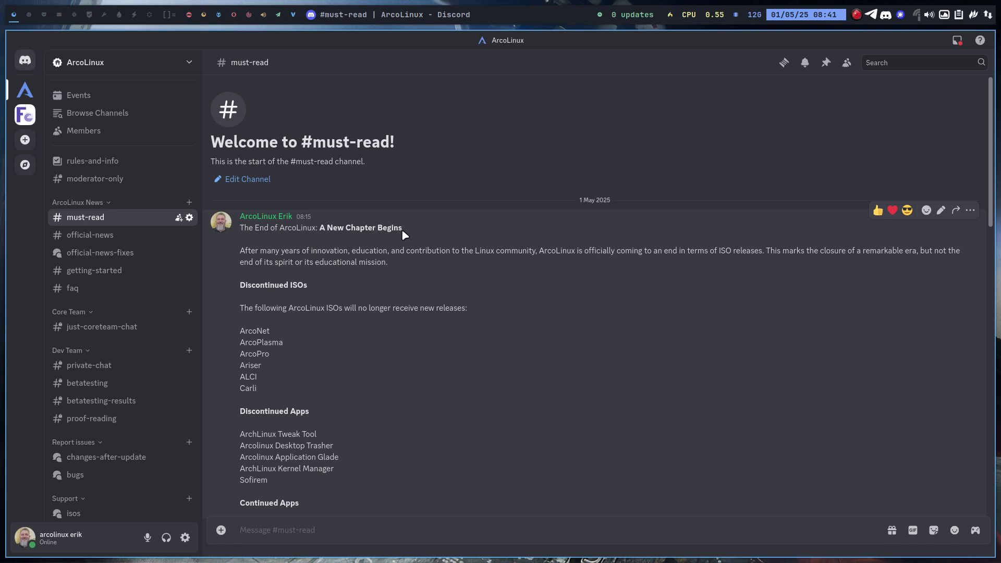
mouse_move(424, 274)
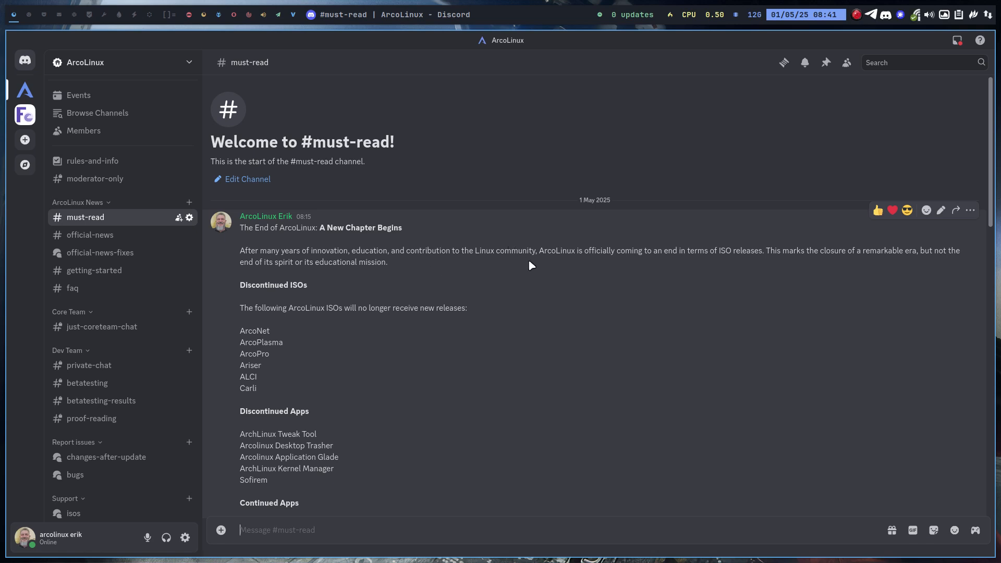
mouse_move(485, 277)
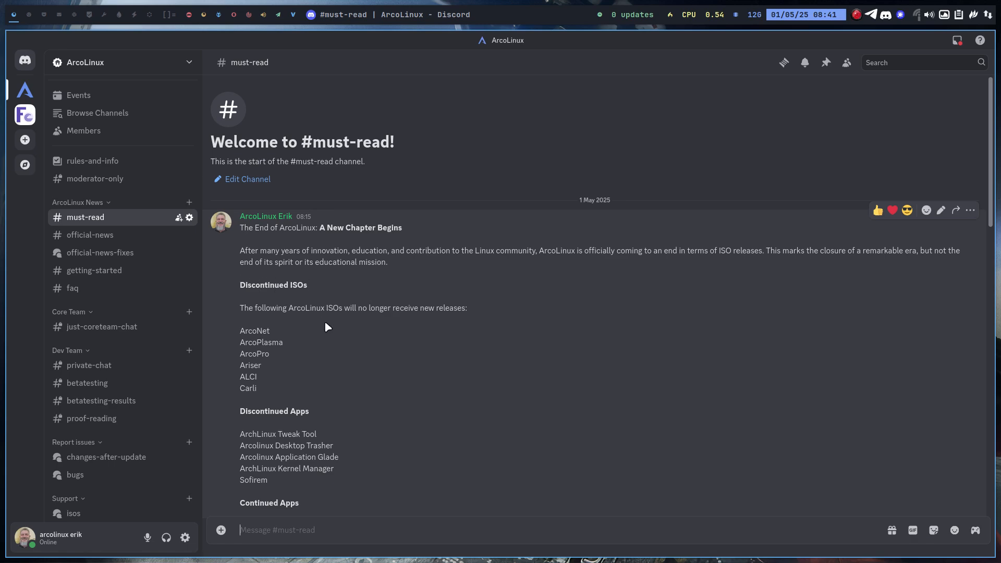
mouse_move(391, 373)
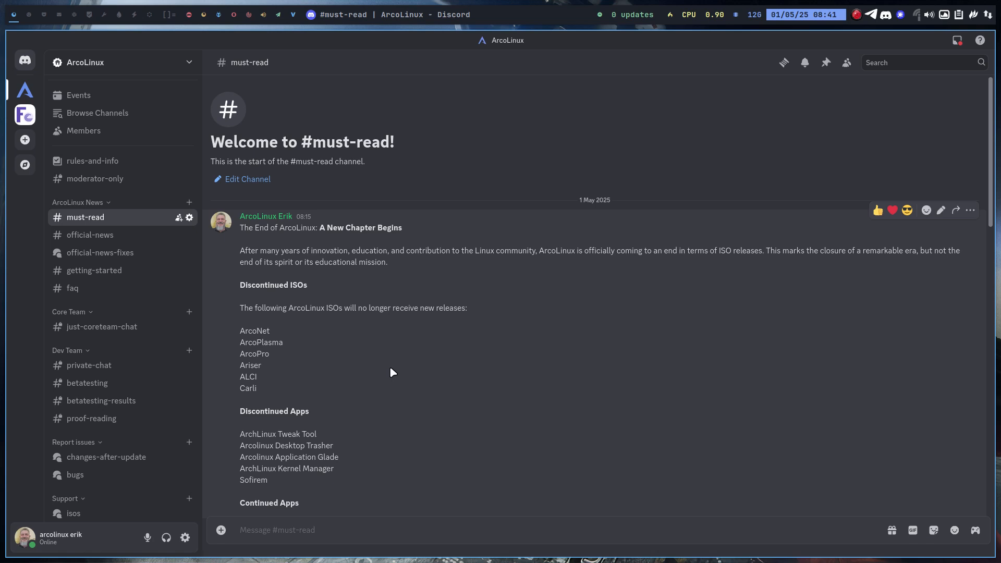
mouse_move(250, 377)
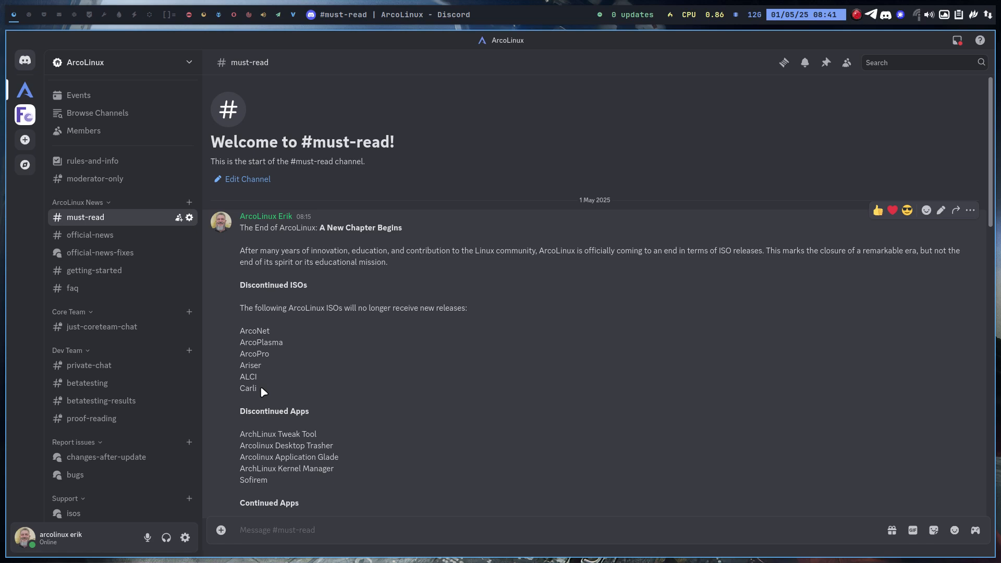
- Scroll the ArcoLinux announcement down to its Continued Apps, Discontinued Configs and Educational Content sections
scroll("down", 3)
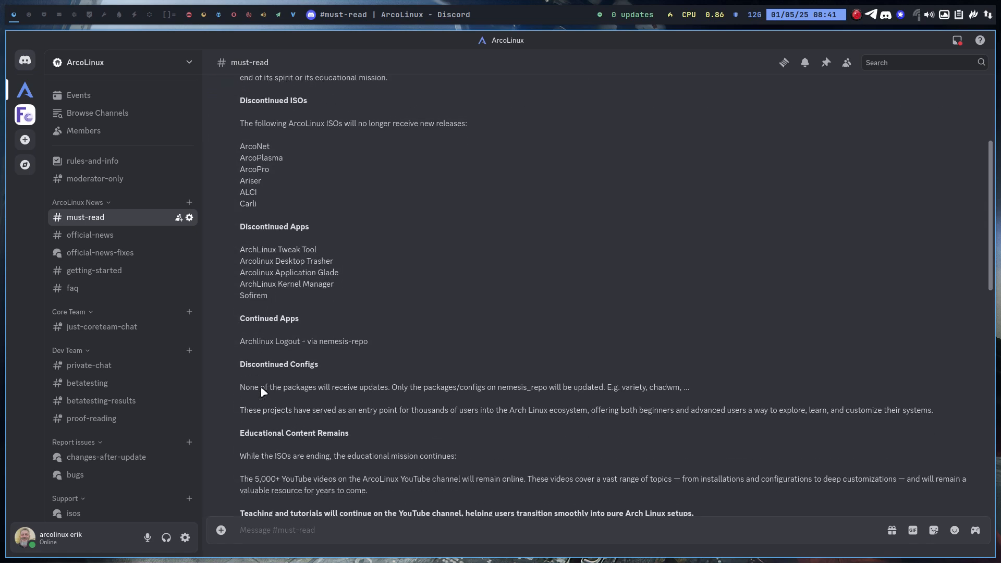
scroll("down", 3)
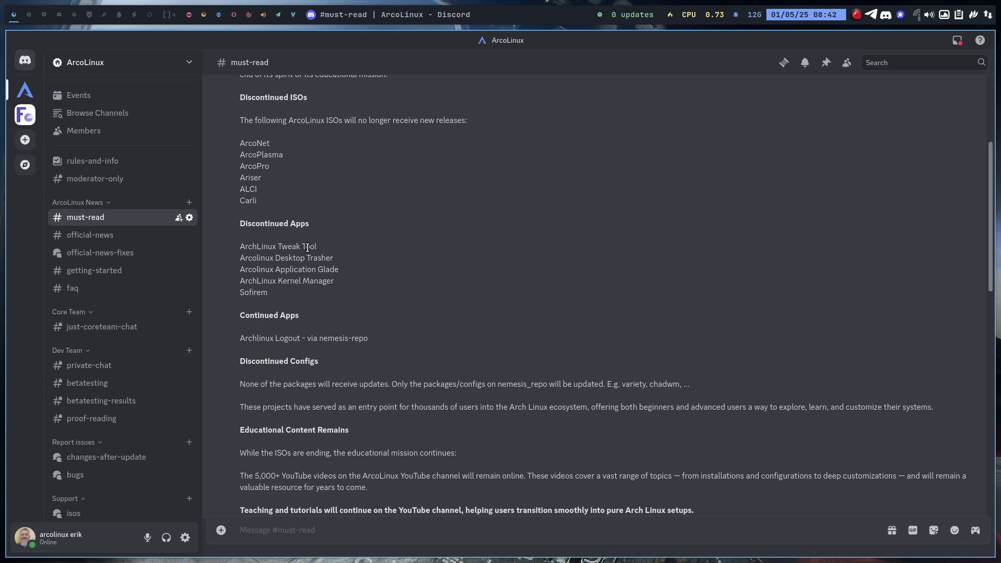
left_click(276, 529)
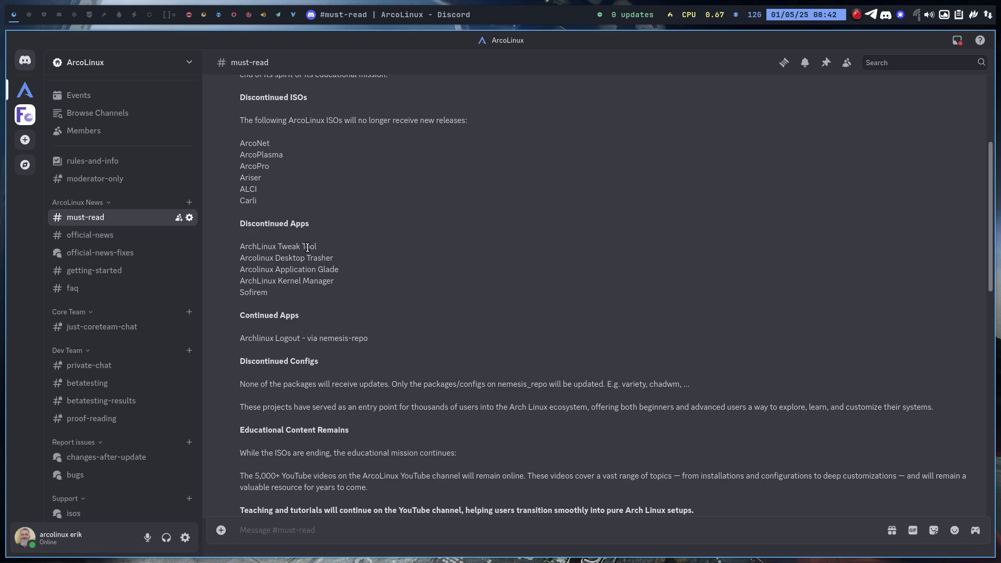
left_click(276, 530)
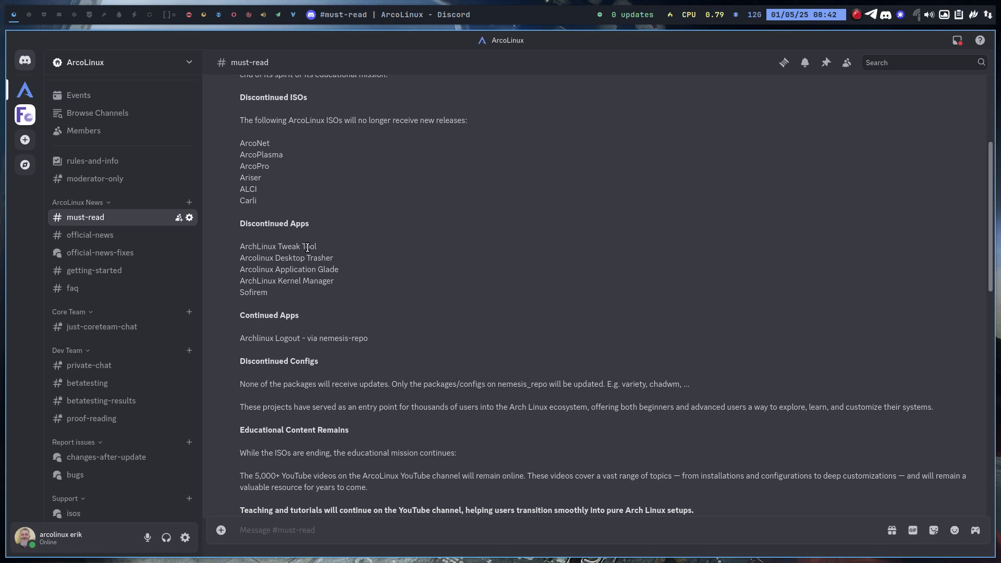
mouse_move(254, 289)
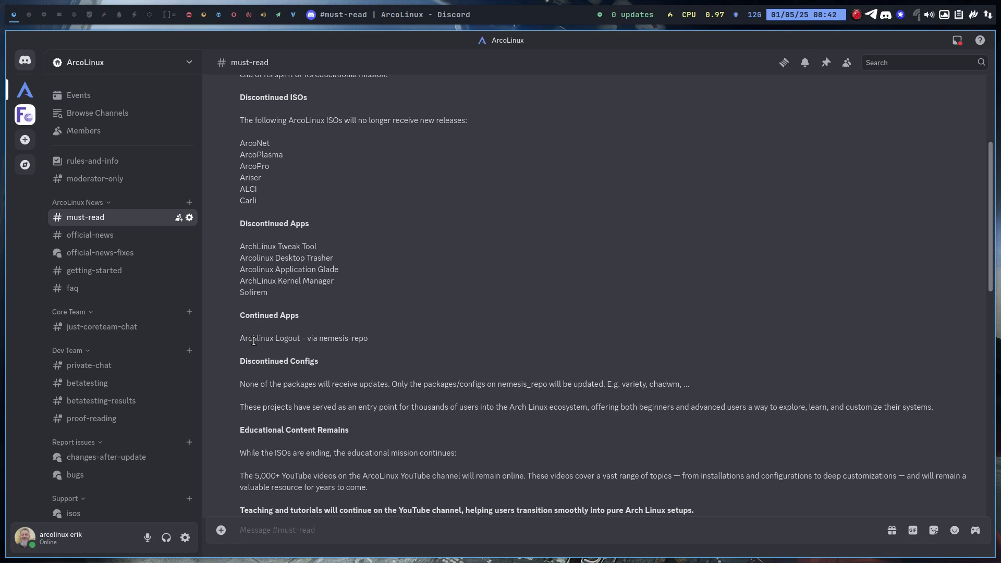
left_click(276, 530)
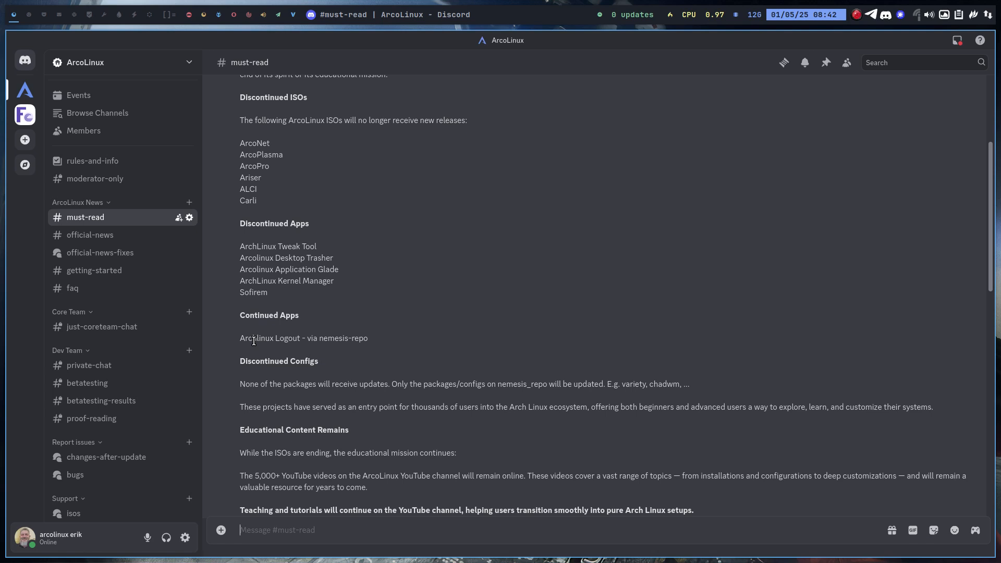
mouse_move(327, 357)
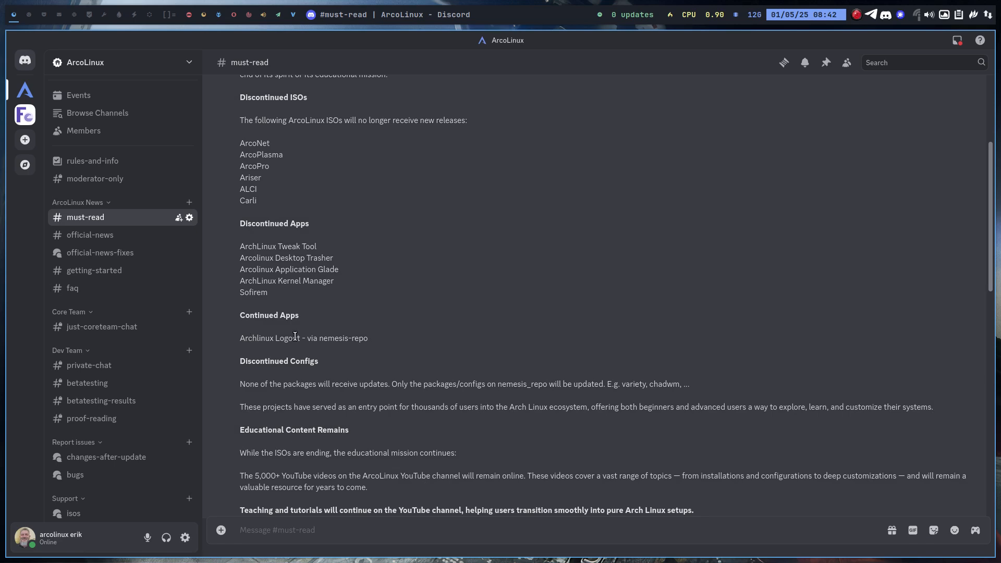
mouse_move(308, 340)
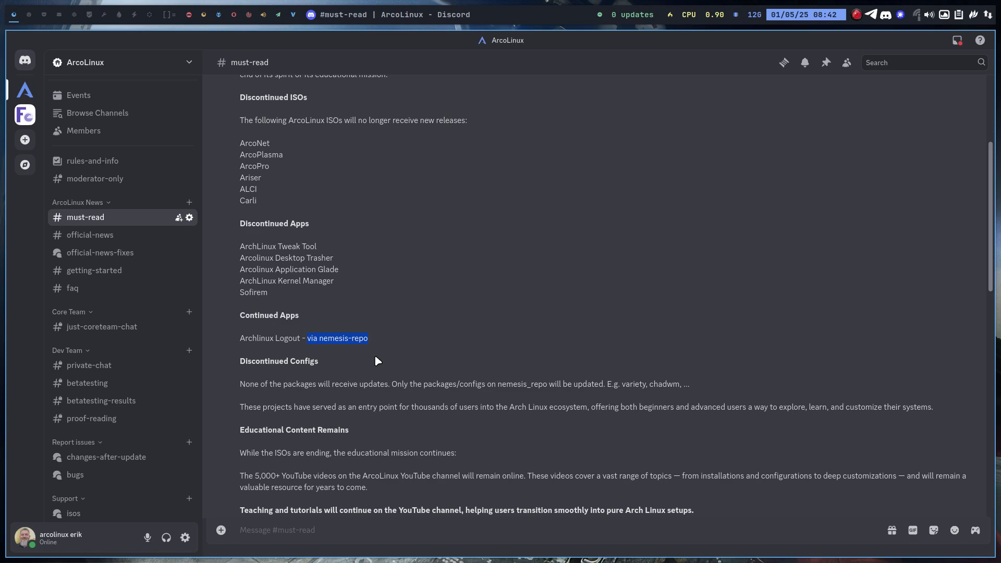
mouse_move(249, 292)
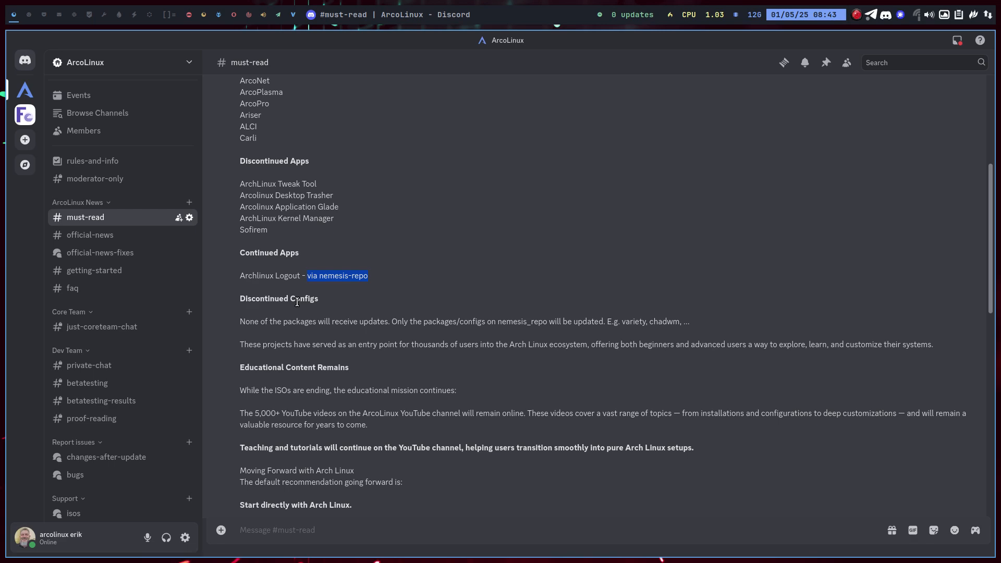
mouse_move(414, 317)
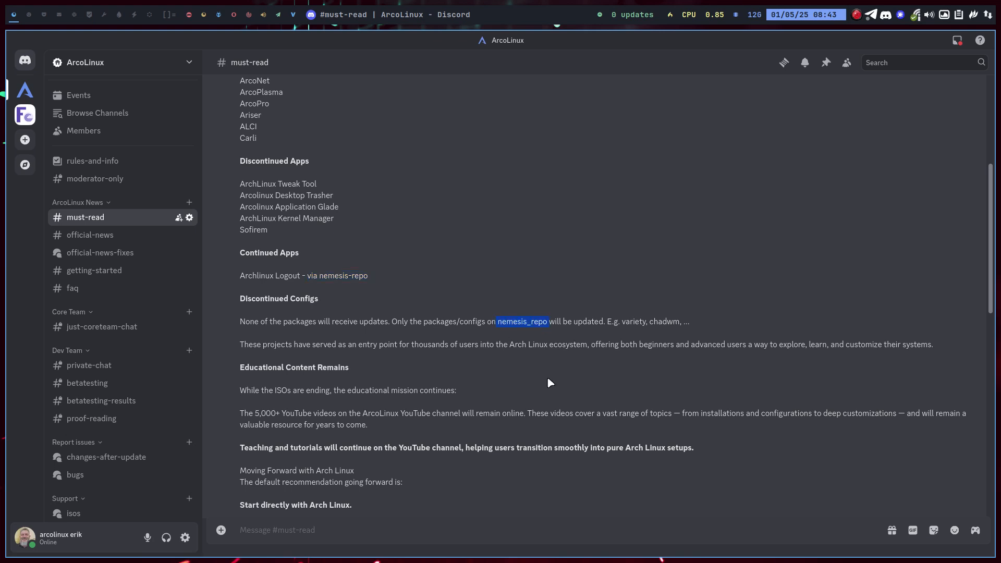
mouse_move(548, 407)
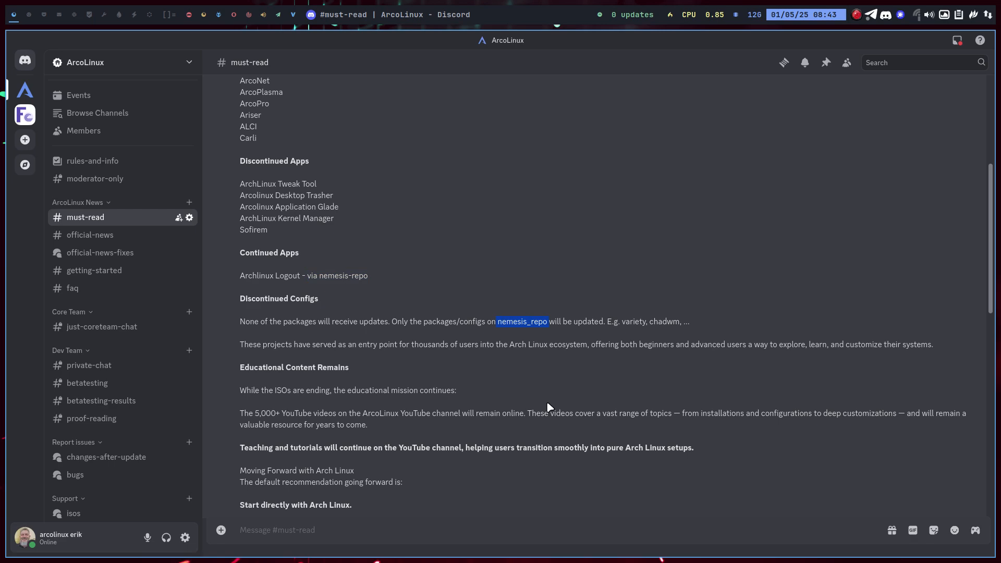
- Scroll down to the Start directly with Arch Linux advice and the Websites list with arcolinux.info
scroll("down", 3)
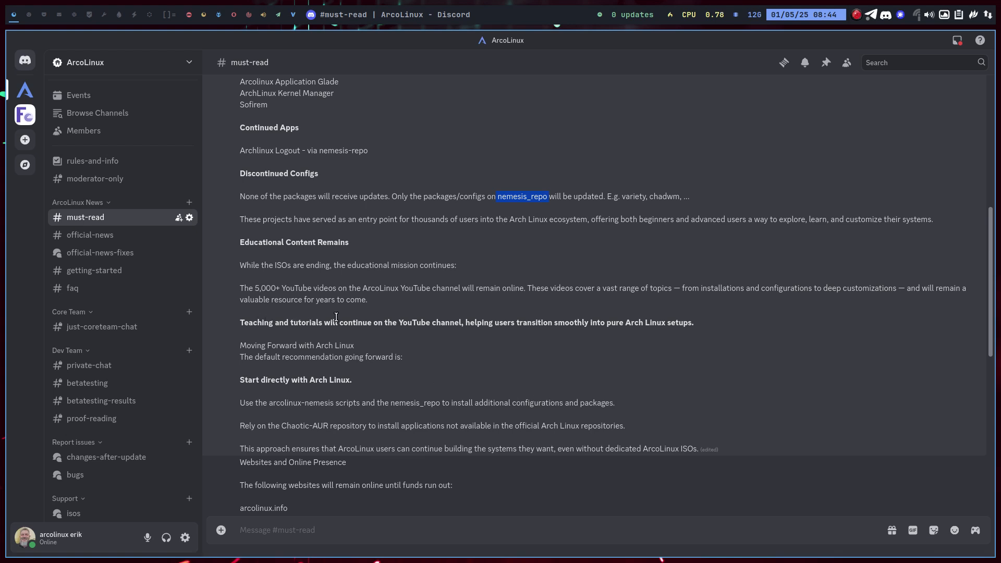
mouse_move(425, 324)
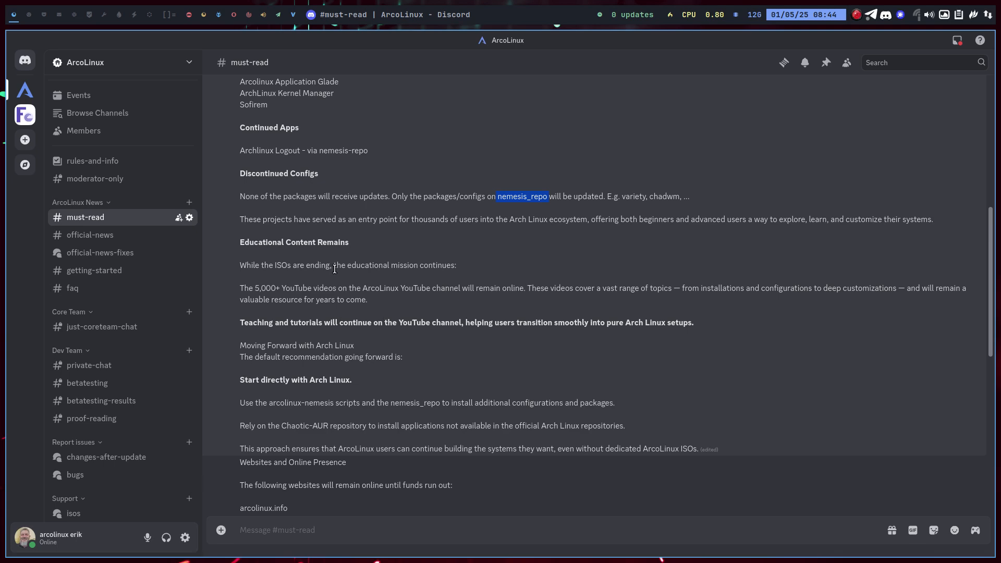
mouse_move(292, 304)
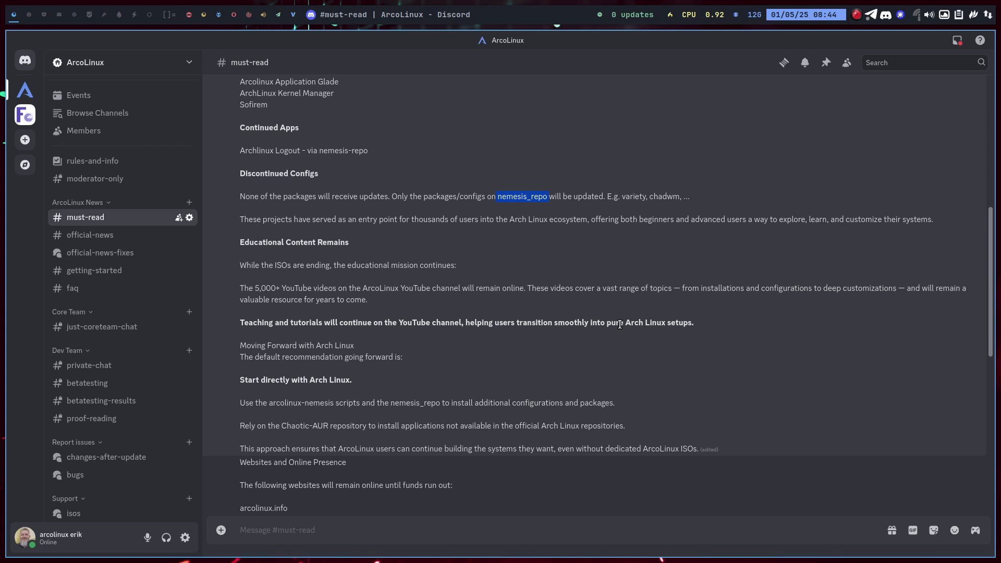
- Scroll down past the full website list to the forum and social media closures and Final Thoughts
scroll("down", 3)
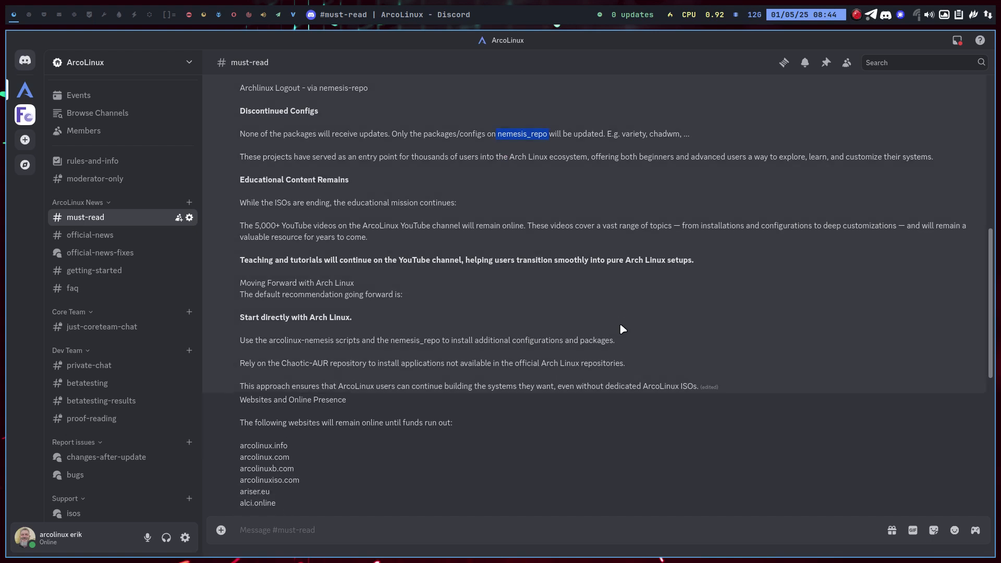
mouse_move(491, 241)
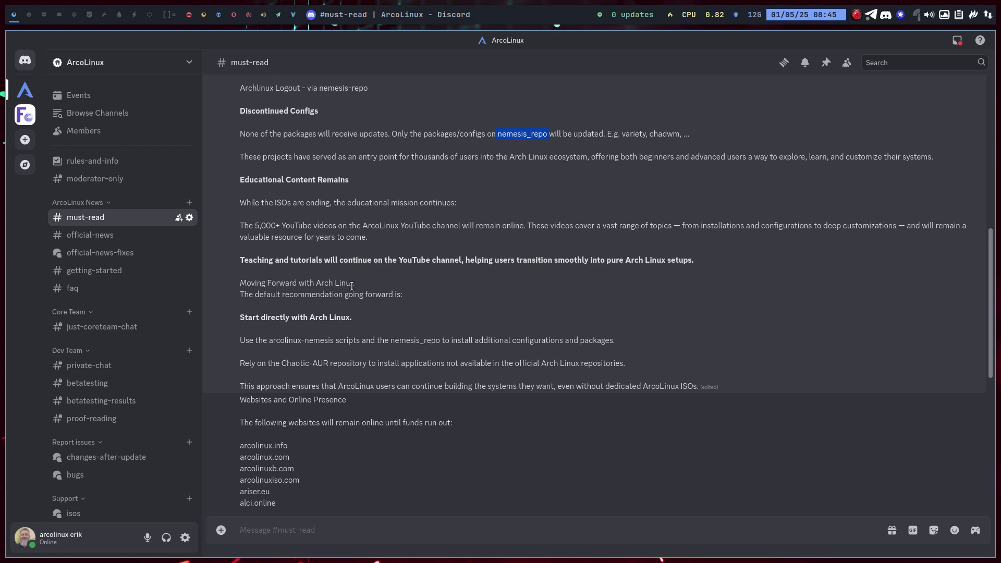
mouse_move(375, 299)
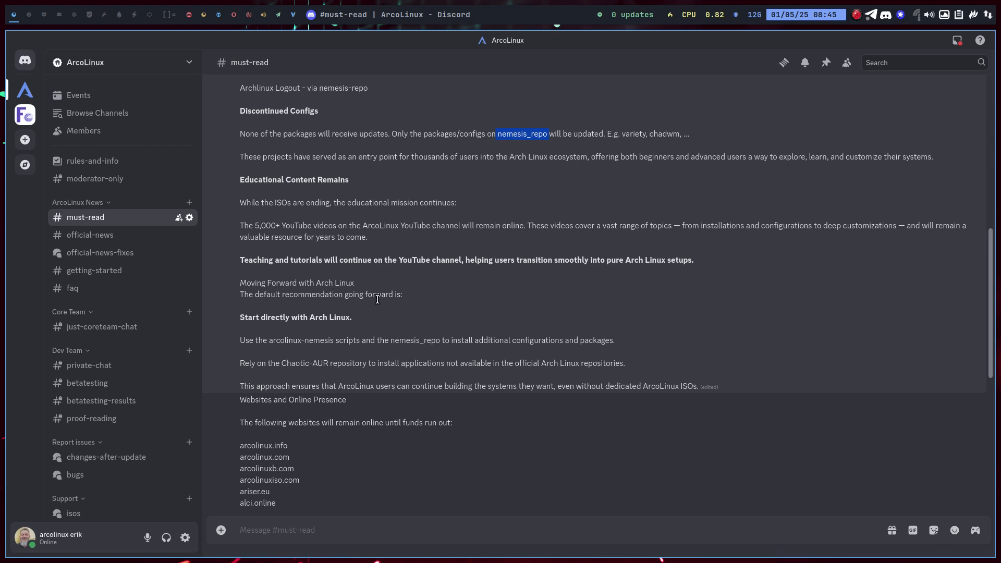
mouse_move(345, 351)
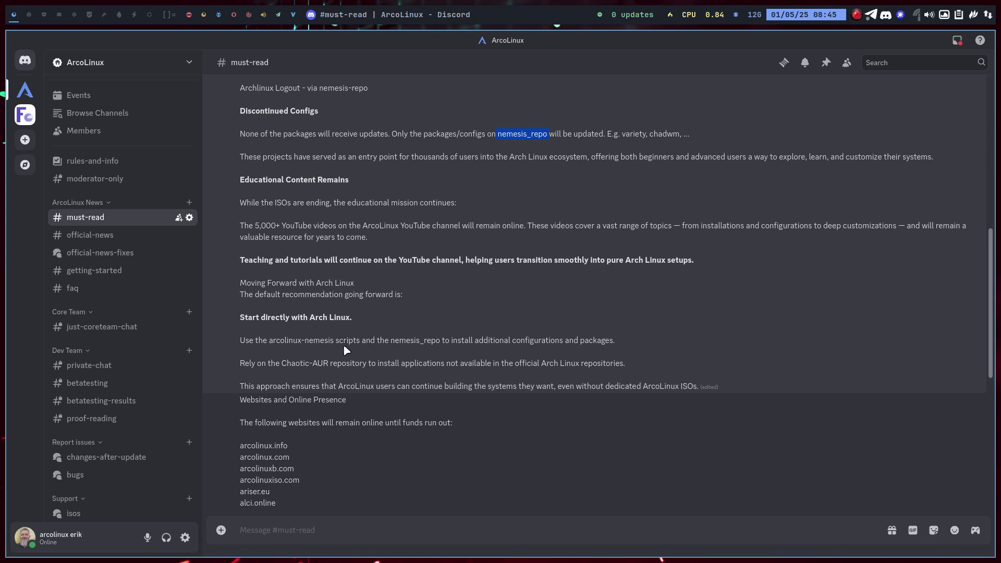
mouse_move(346, 341)
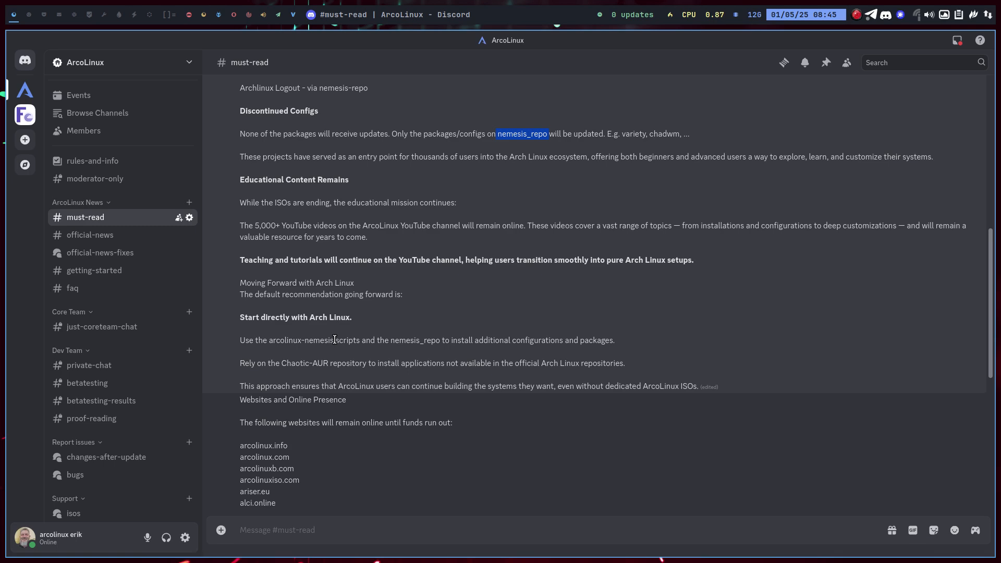
mouse_move(372, 397)
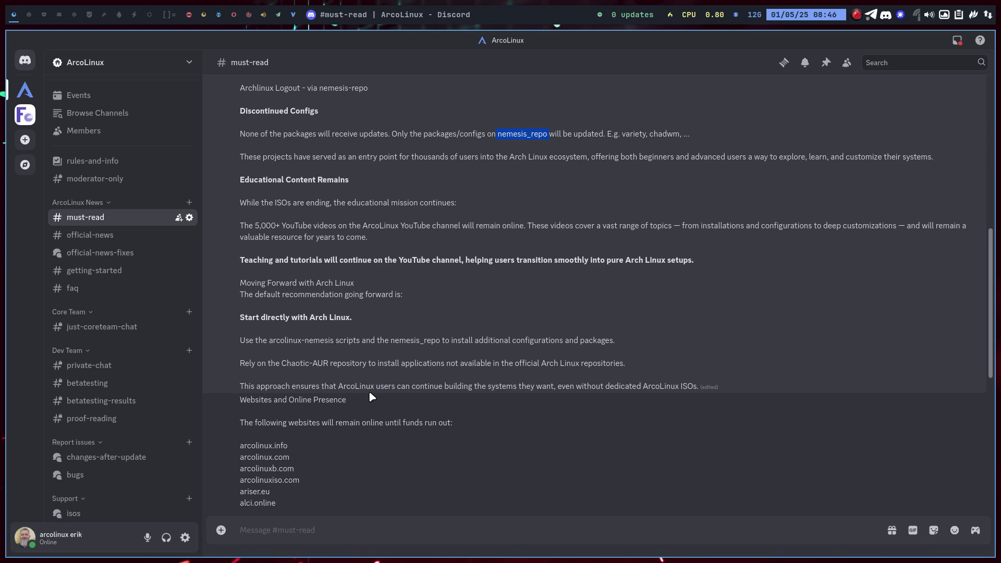
scroll("down", 3)
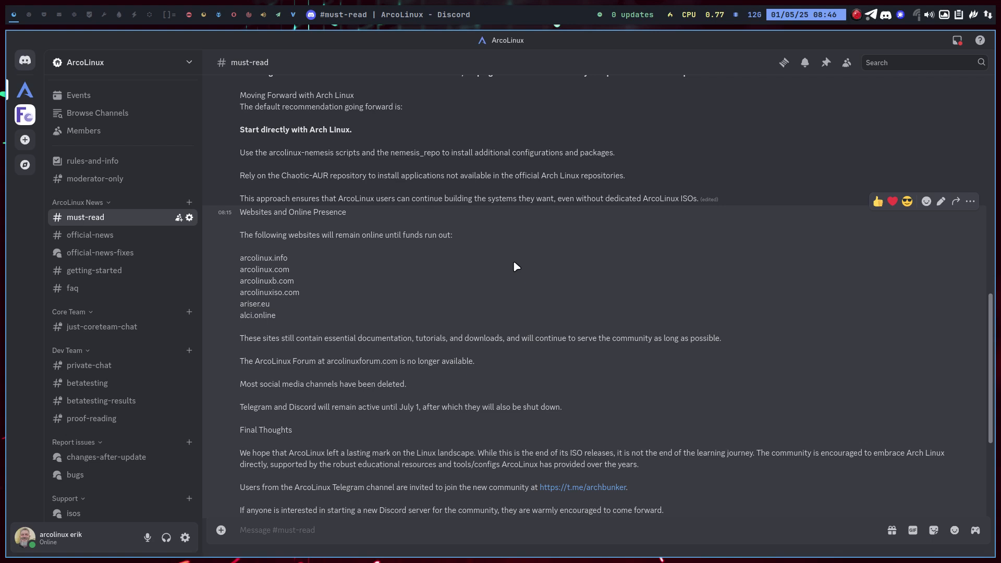
mouse_move(474, 265)
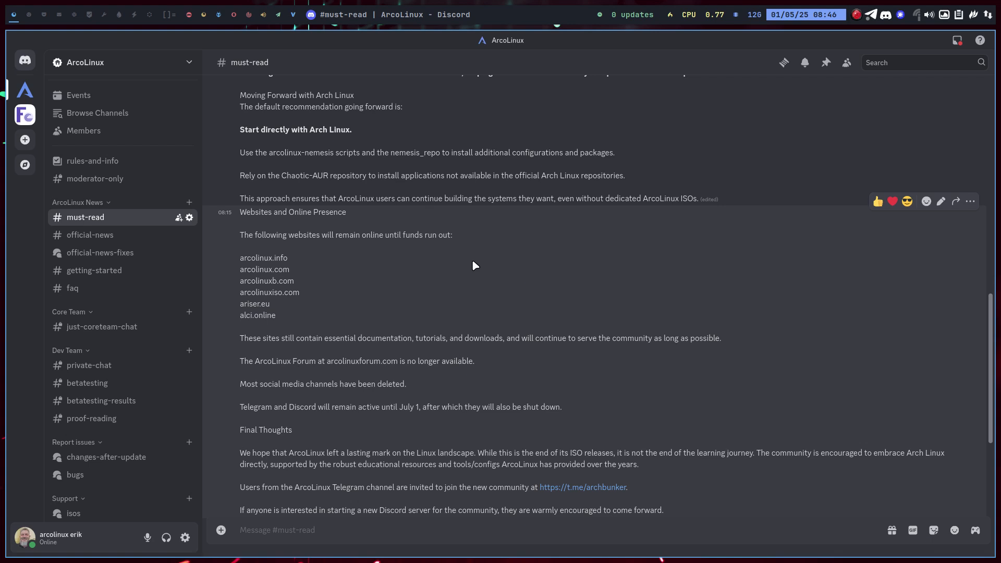
mouse_move(379, 263)
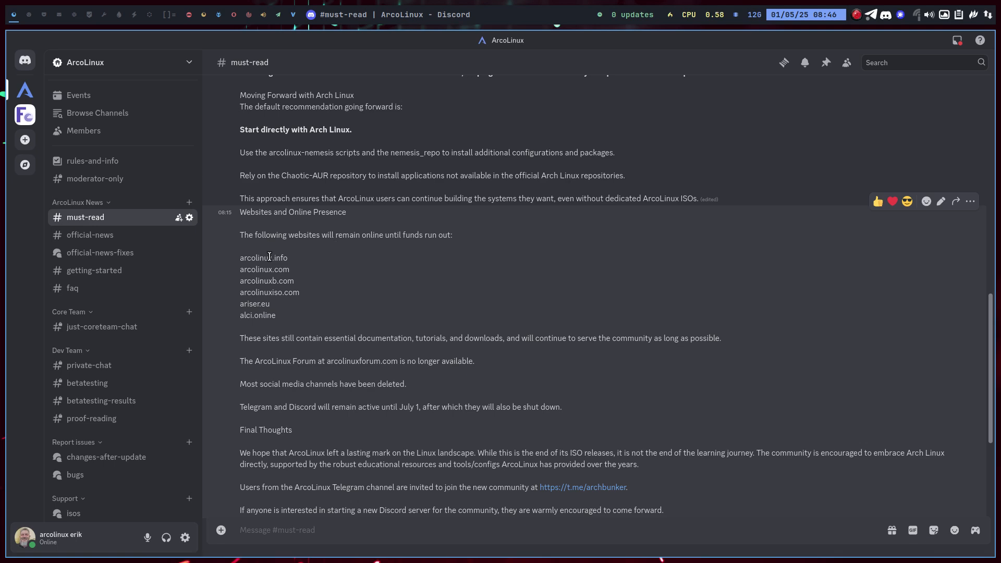
mouse_move(295, 269)
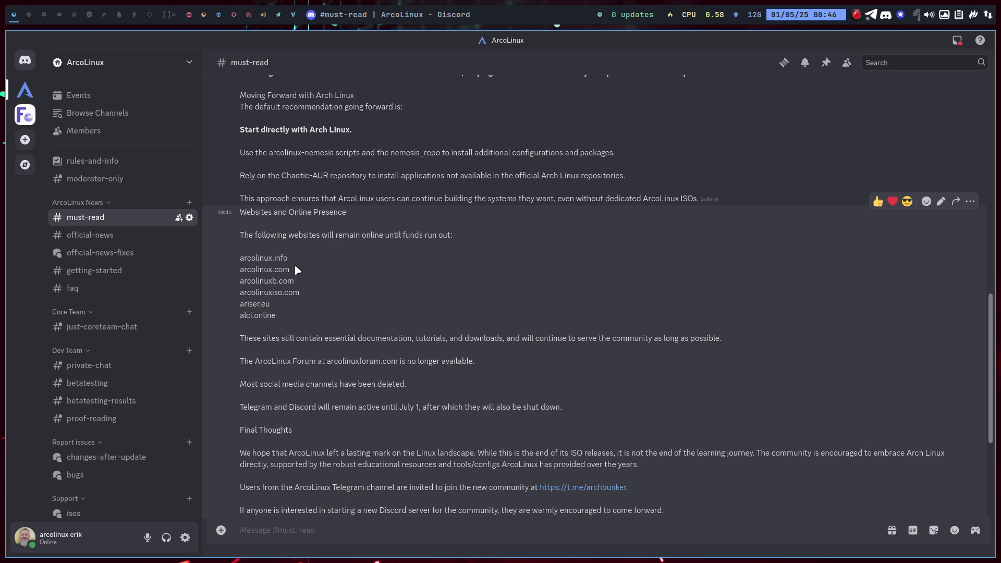
mouse_move(277, 319)
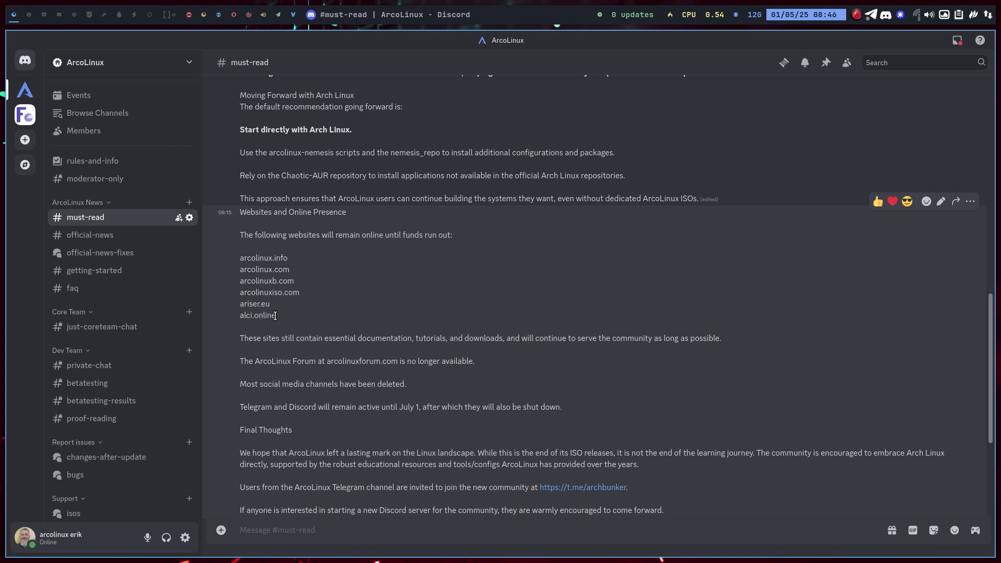
- Drag-select a passage in the websites and closures part of the announcement
left_click_drag(240, 258, 278, 315)
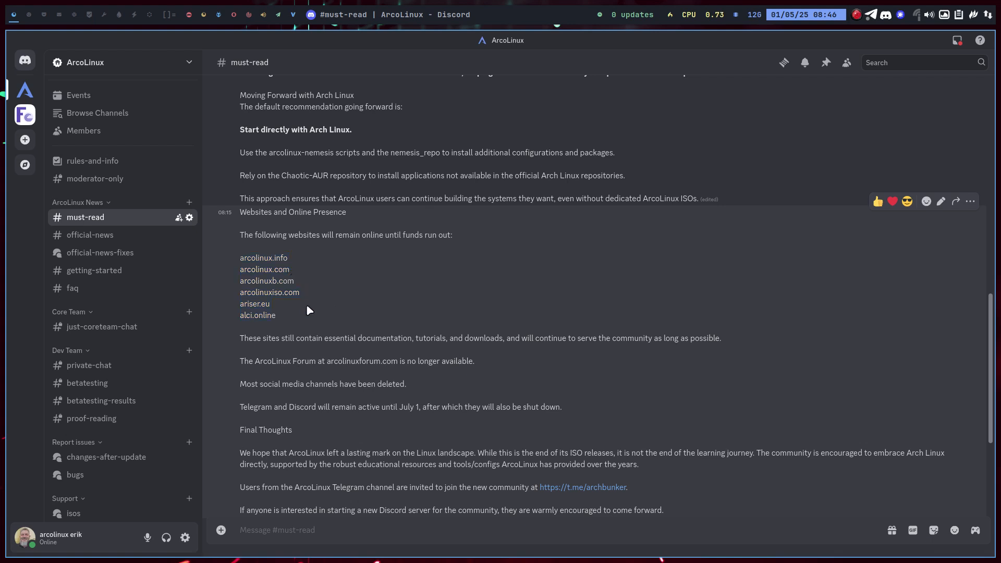
- Scroll down to the closing thank-you and 'The journey continues, just on a new path' lines
scroll("down", 3)
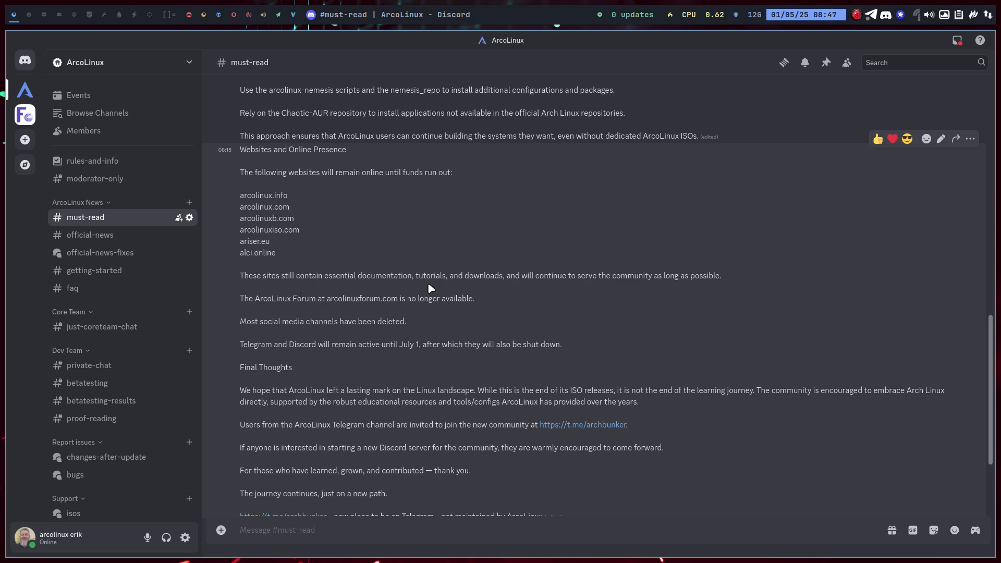
mouse_move(286, 257)
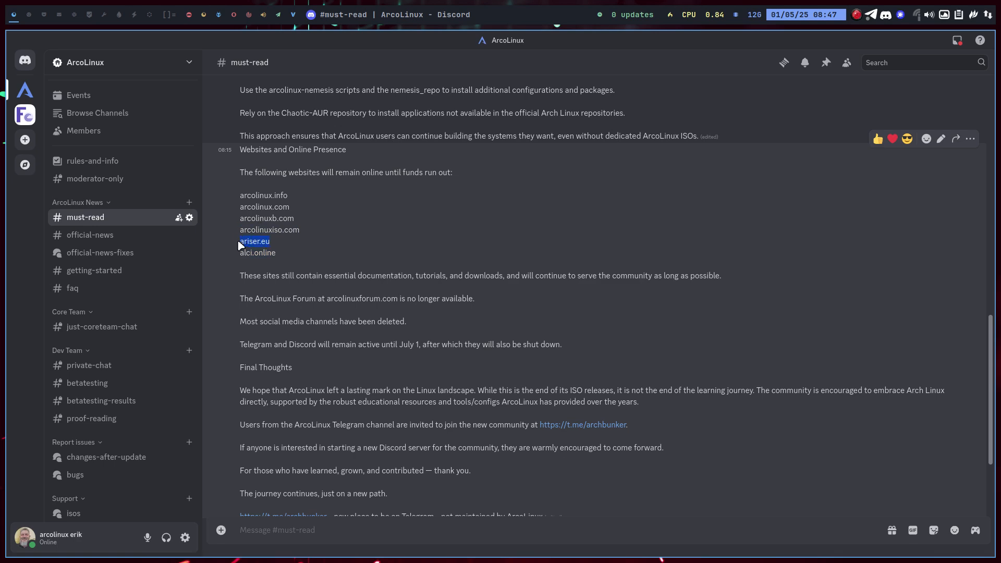
mouse_move(260, 264)
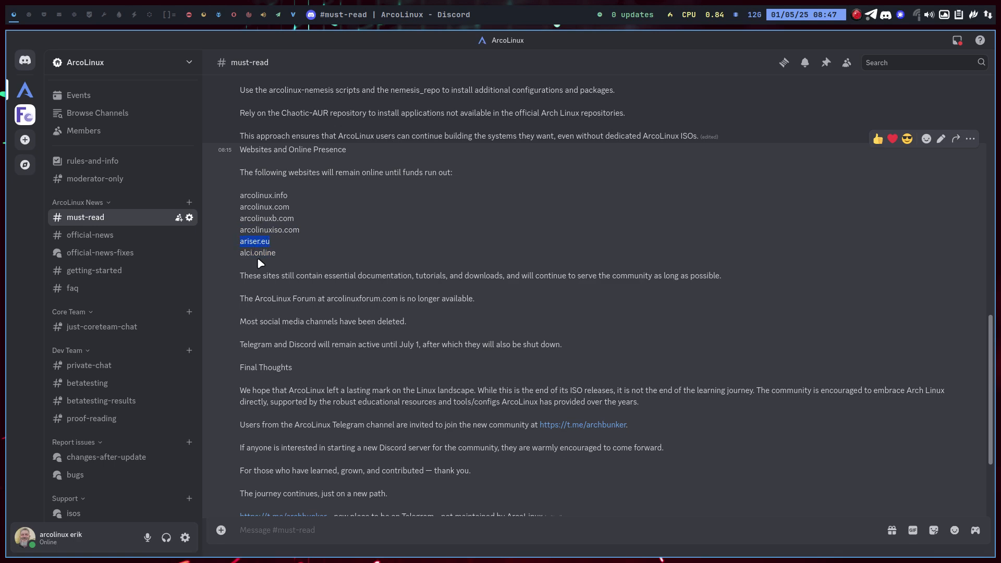
mouse_move(253, 278)
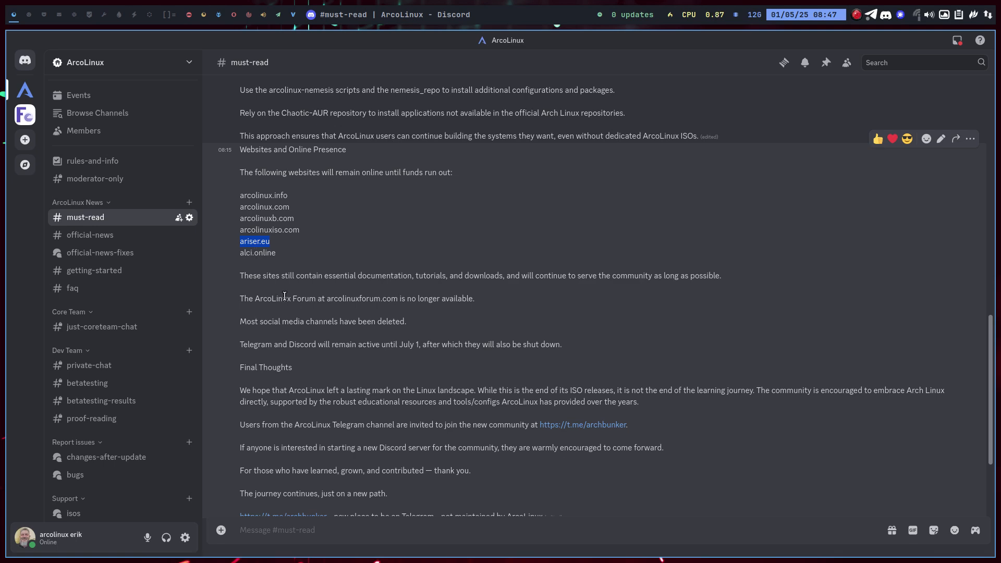
mouse_move(268, 331)
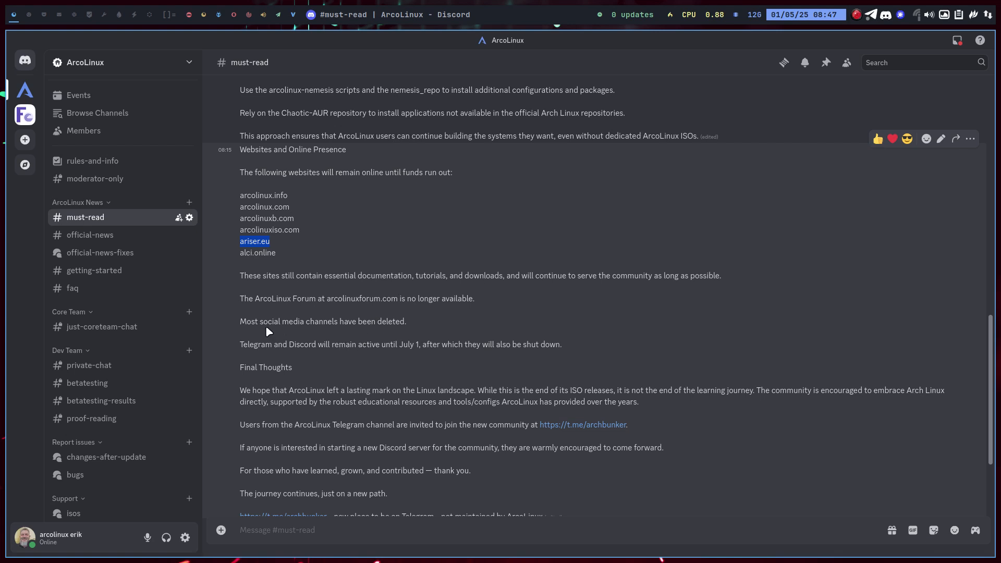
- Scroll to the end showing the t.me/archbunker link with its Telegram and Arch Bunker previews
scroll("down", 3)
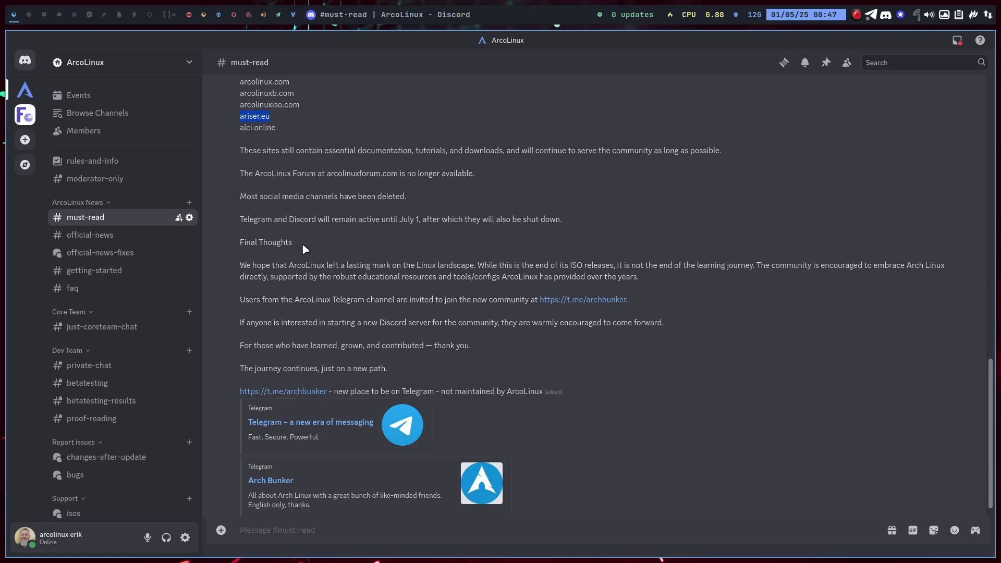
mouse_move(304, 220)
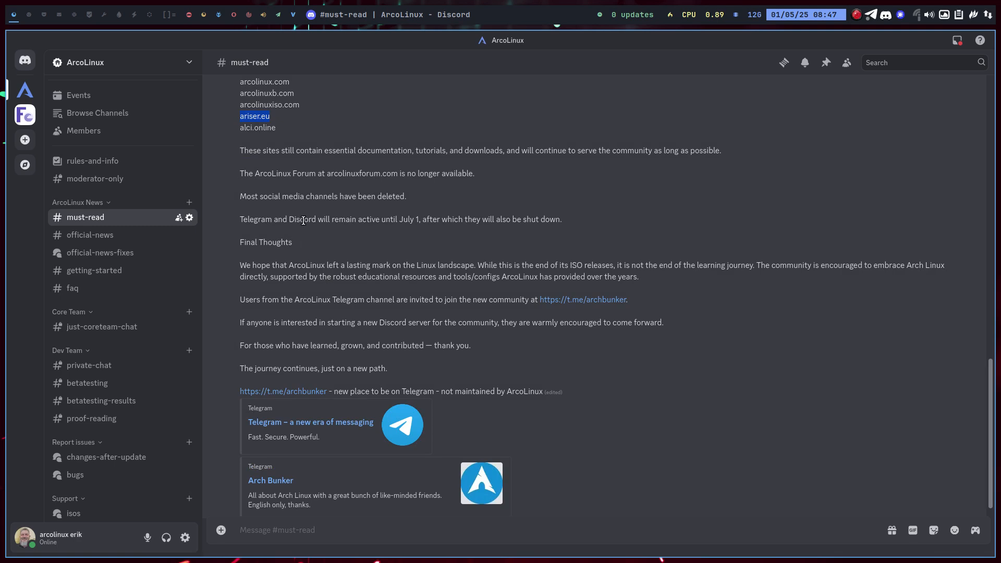
mouse_move(407, 222)
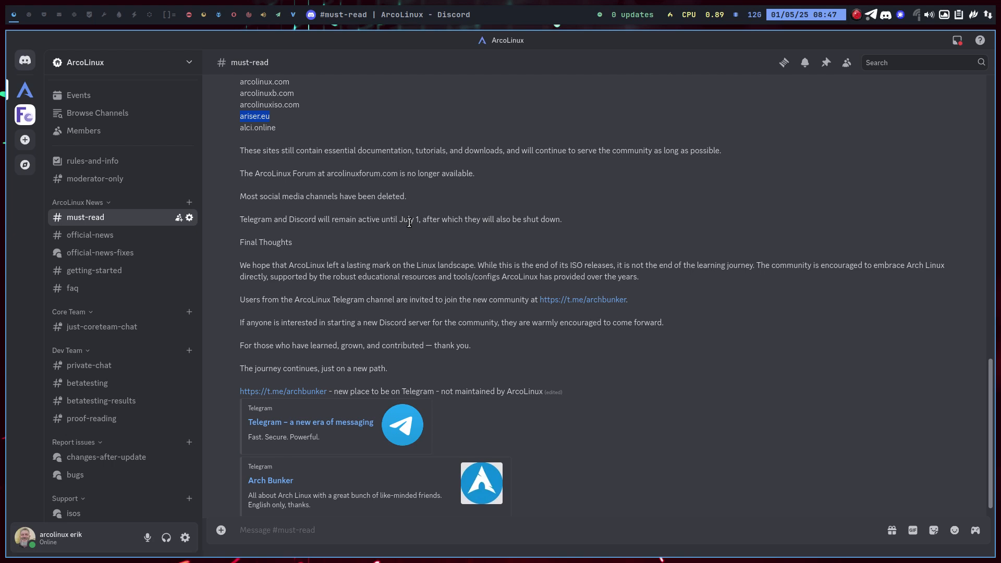
mouse_move(385, 298)
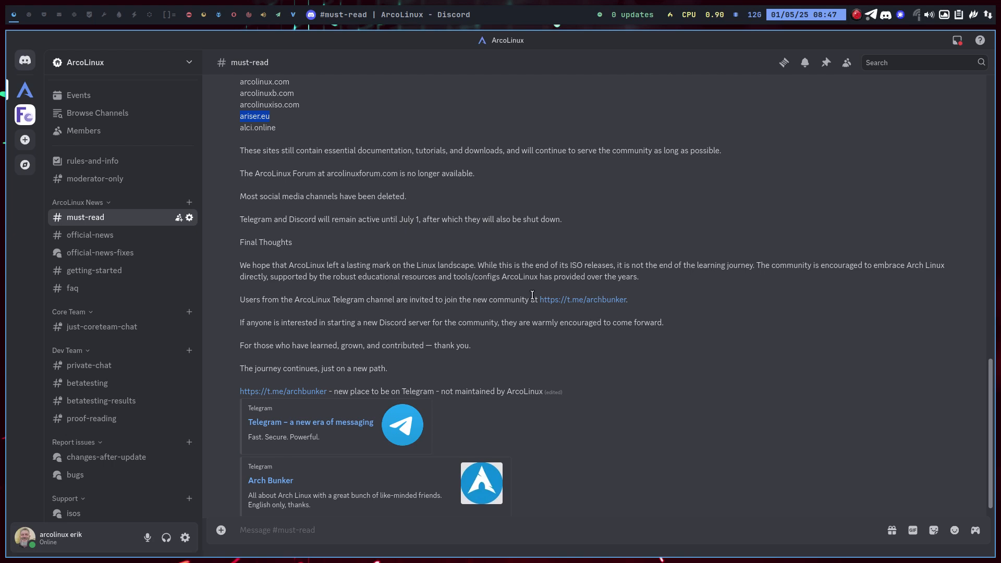
mouse_move(581, 299)
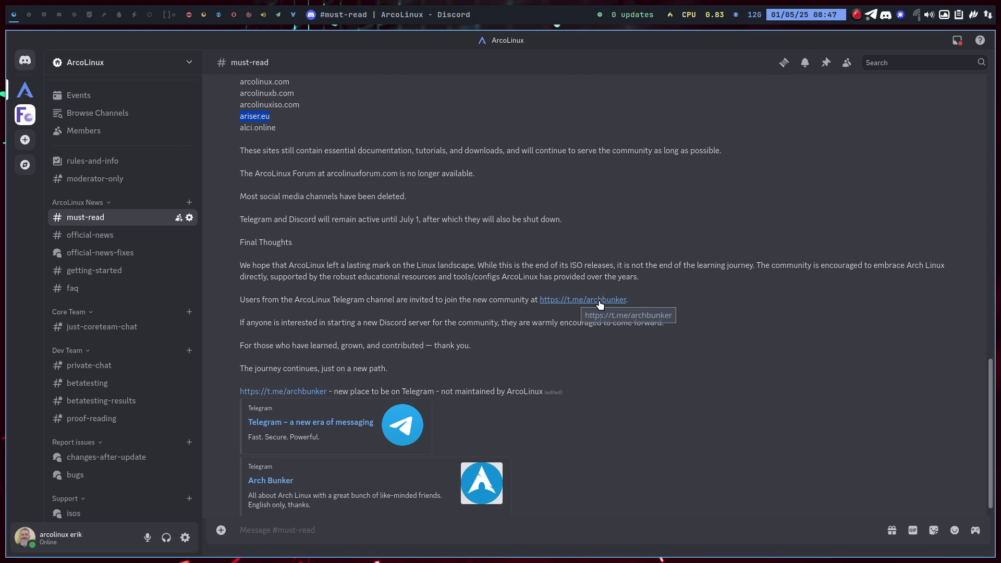
mouse_move(576, 300)
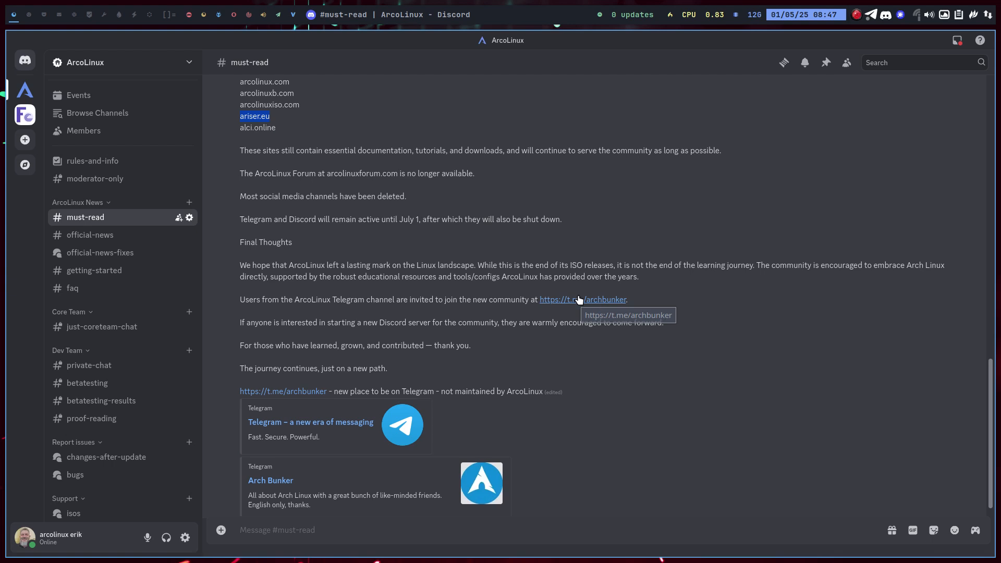
mouse_move(351, 305)
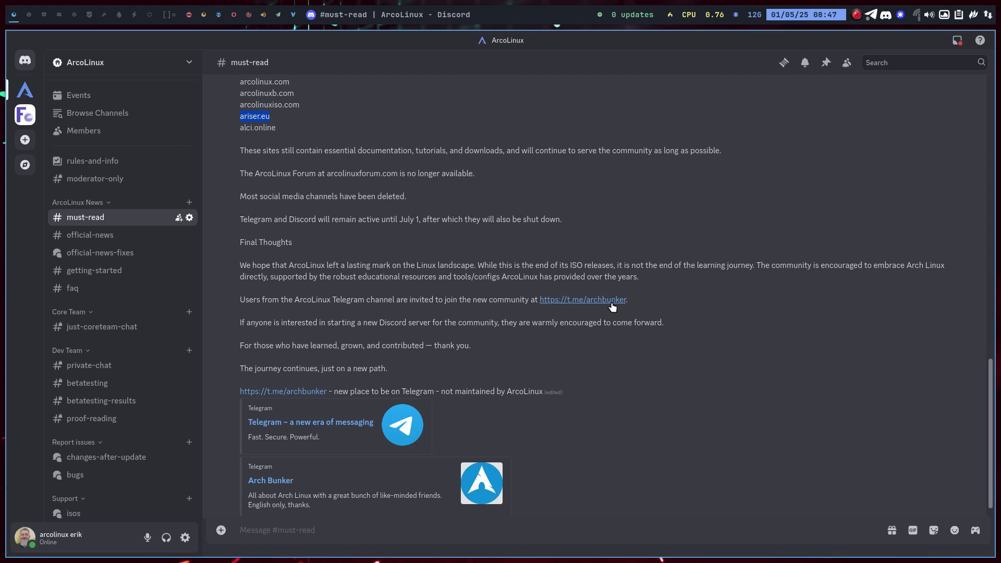
mouse_move(582, 299)
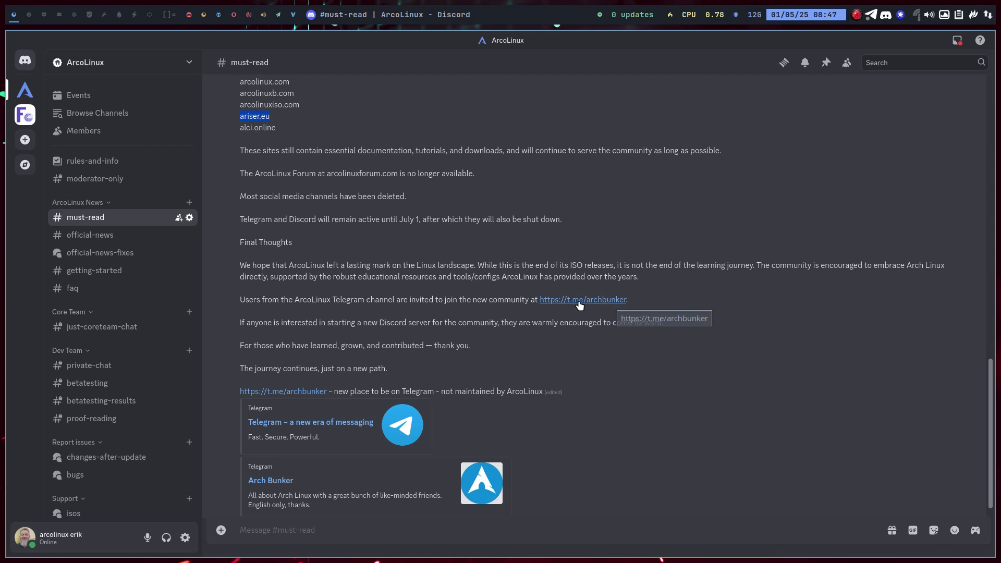
mouse_move(619, 303)
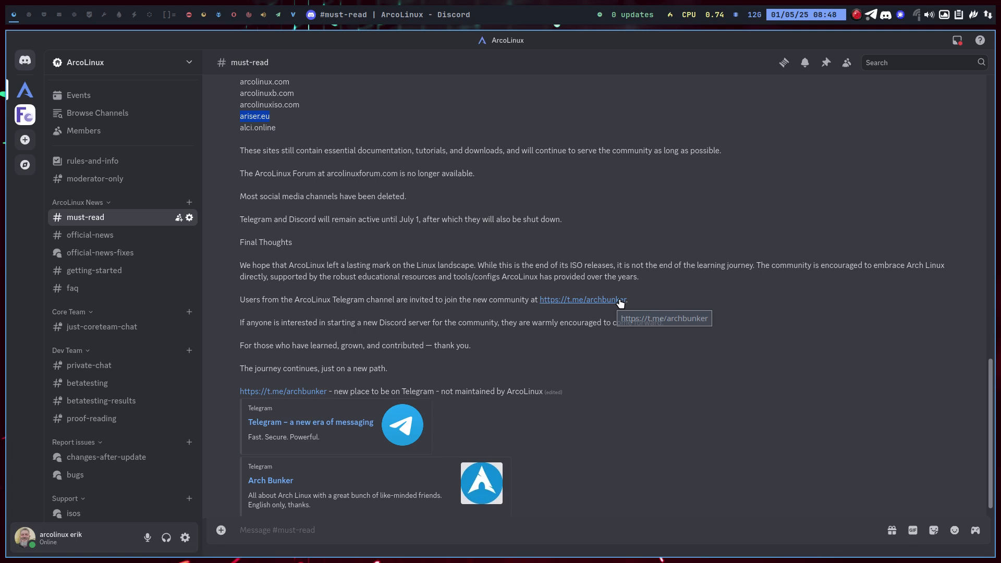
mouse_move(327, 323)
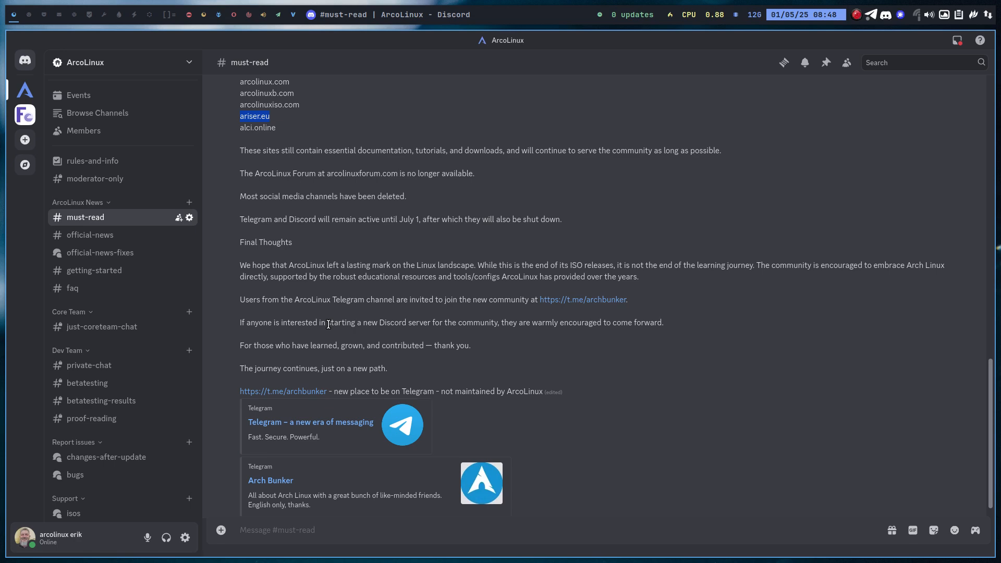
mouse_move(343, 336)
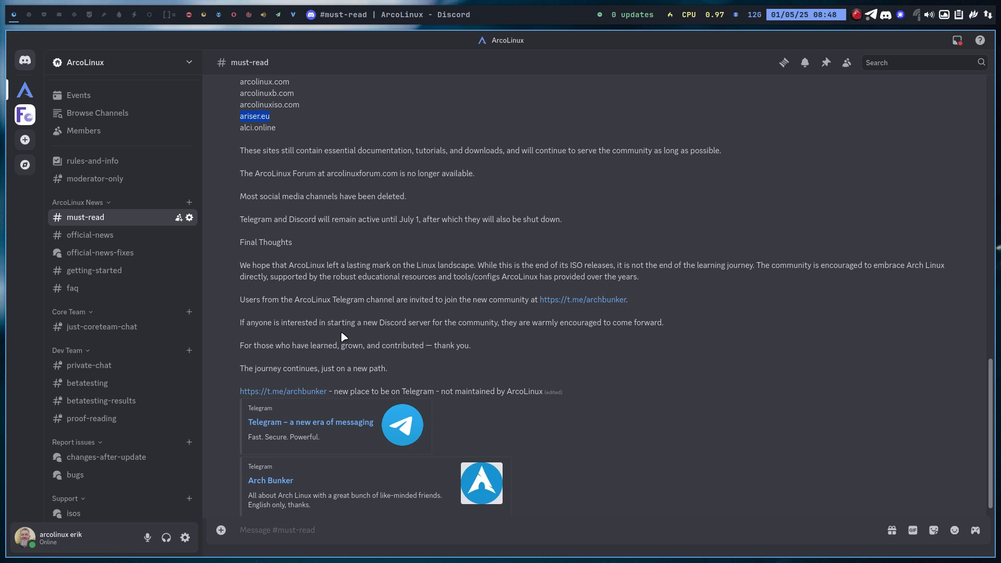
left_click_drag(380, 322, 480, 322)
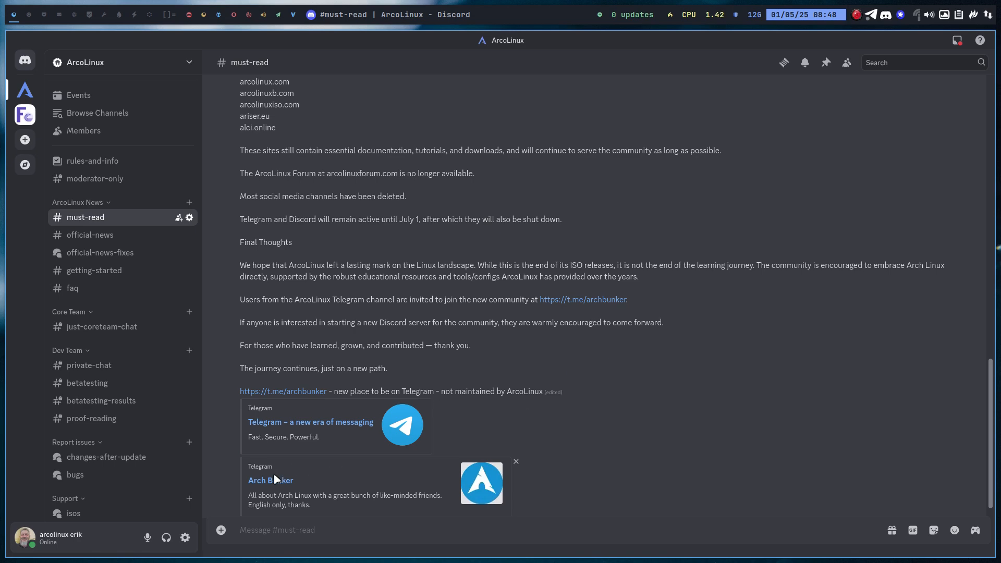
mouse_move(270, 479)
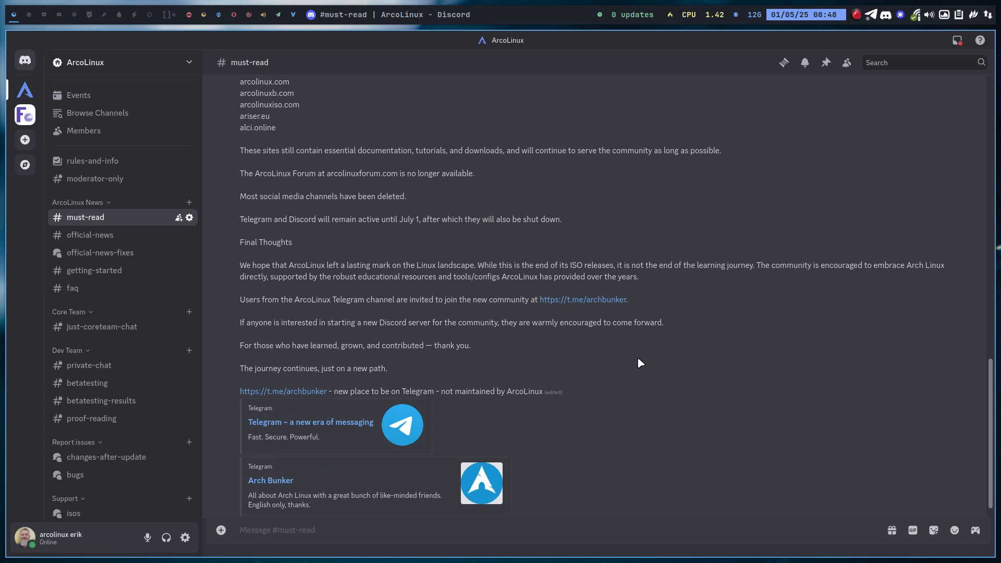
mouse_move(590, 312)
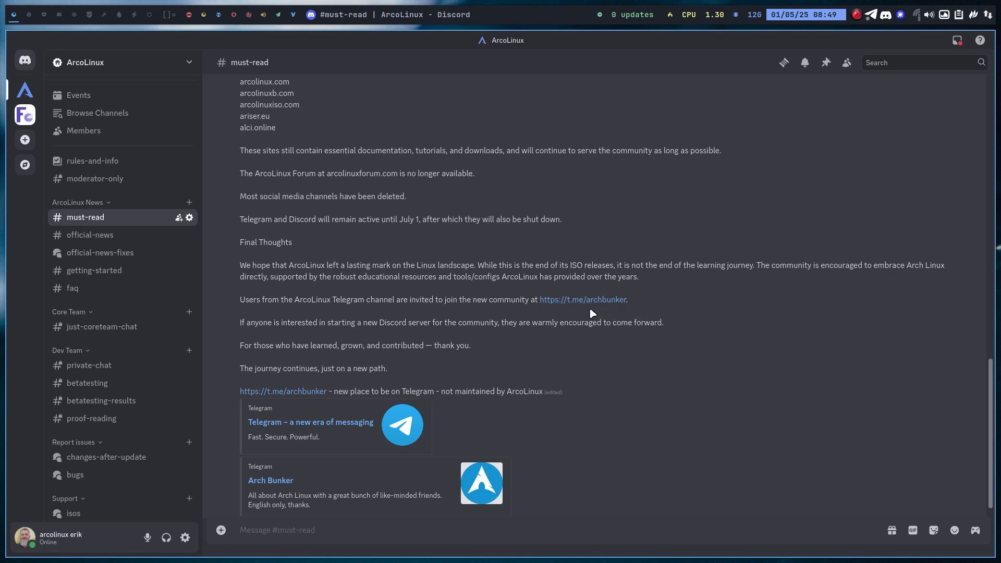